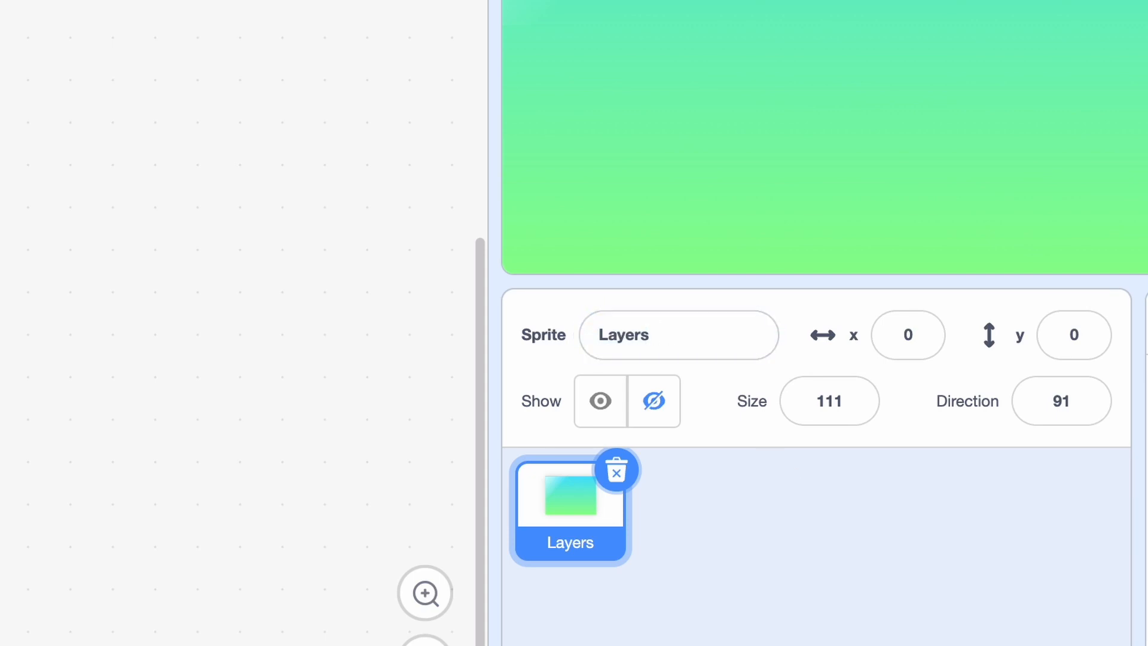
Browse the Layers sprite's costumes down to the railing costume 11, then return to gradient costume 1.
left_click(138, 27)
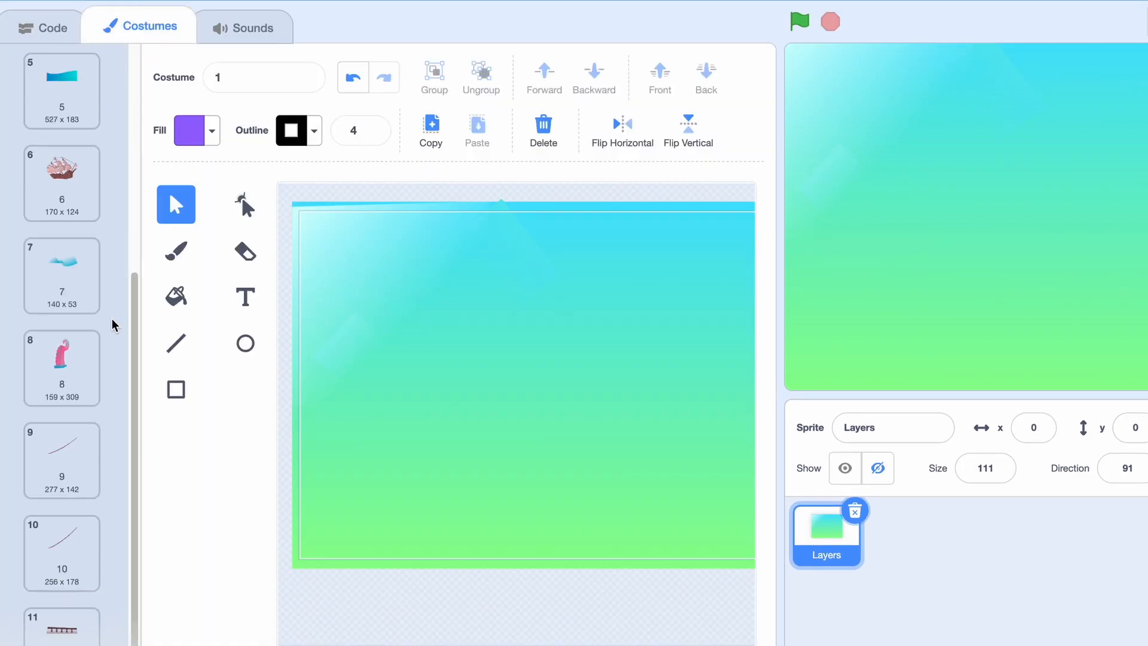
scroll("down", 3)
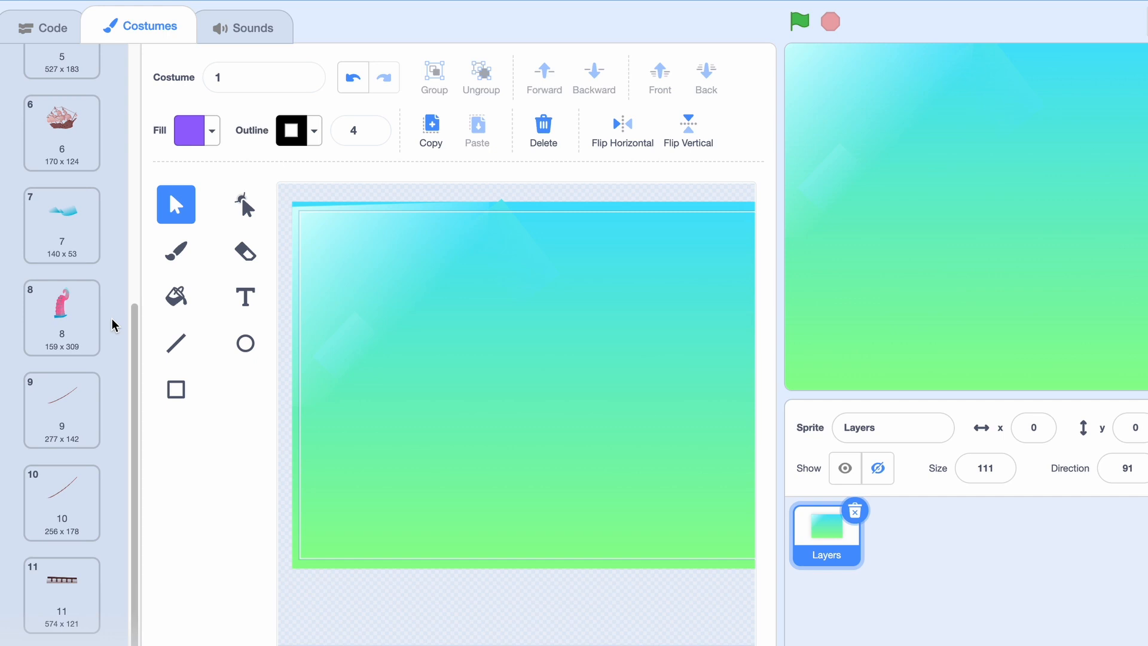
left_click(62, 588)
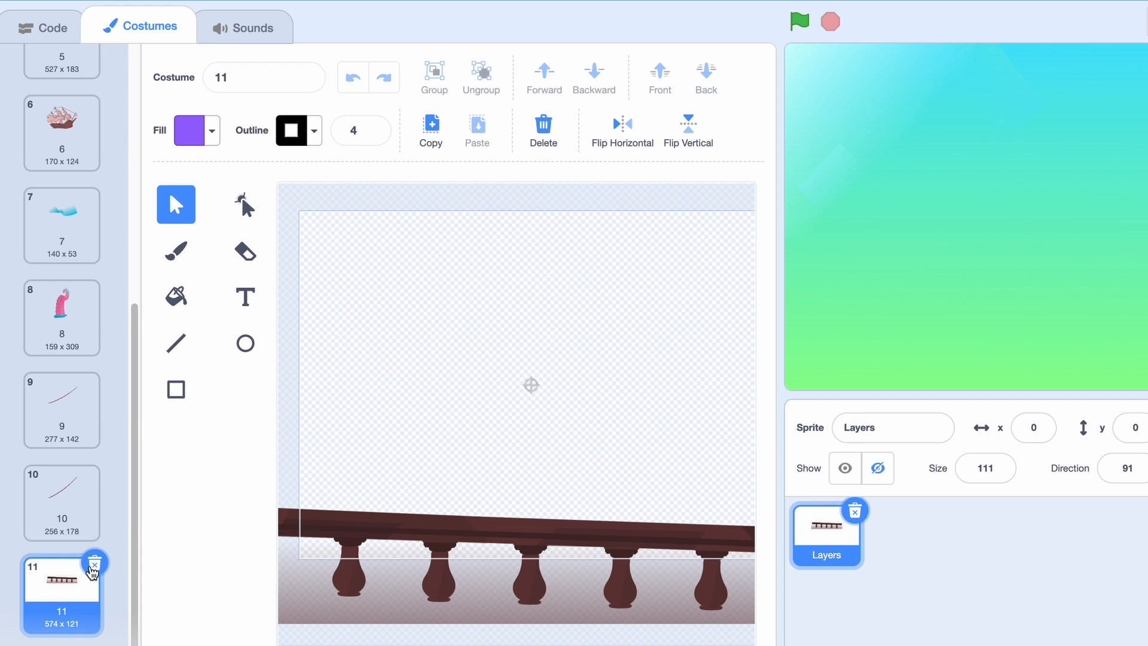
mouse_move(109, 287)
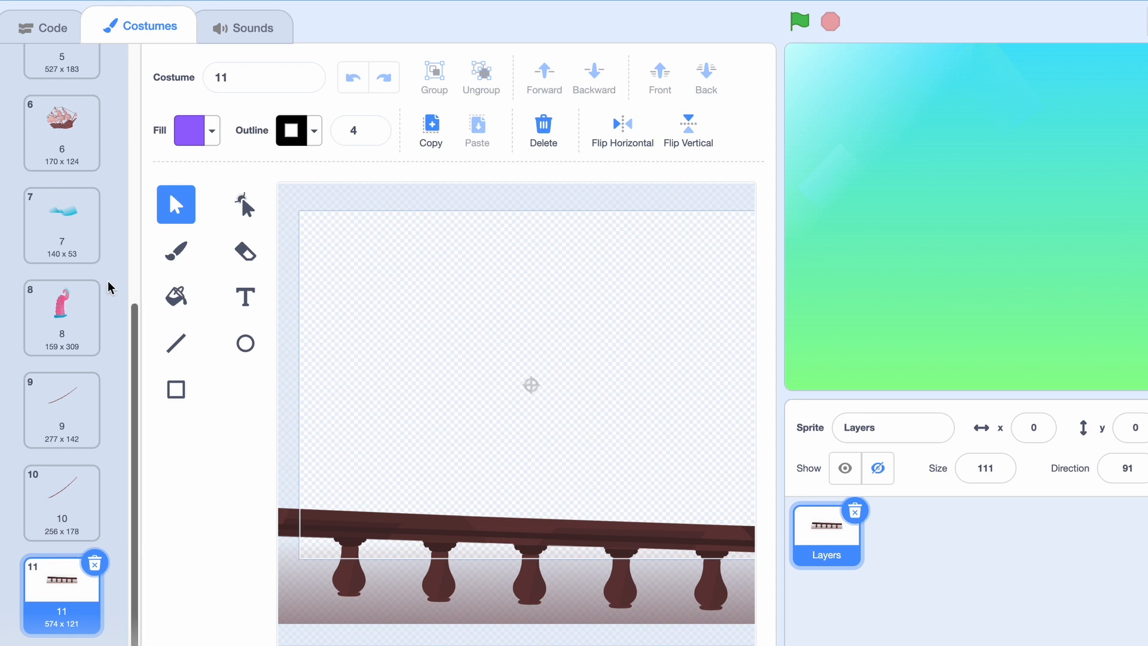
left_click(62, 81)
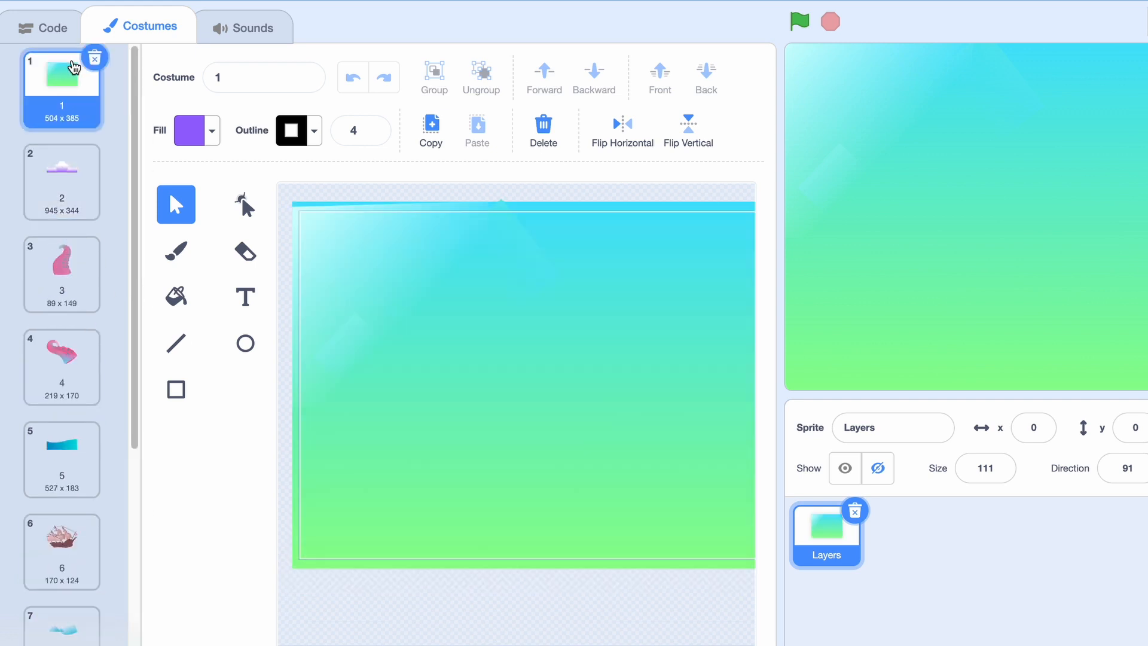
Make a custom RENDER block and attach it under a 'when flag clicked' hat.
left_click(42, 27)
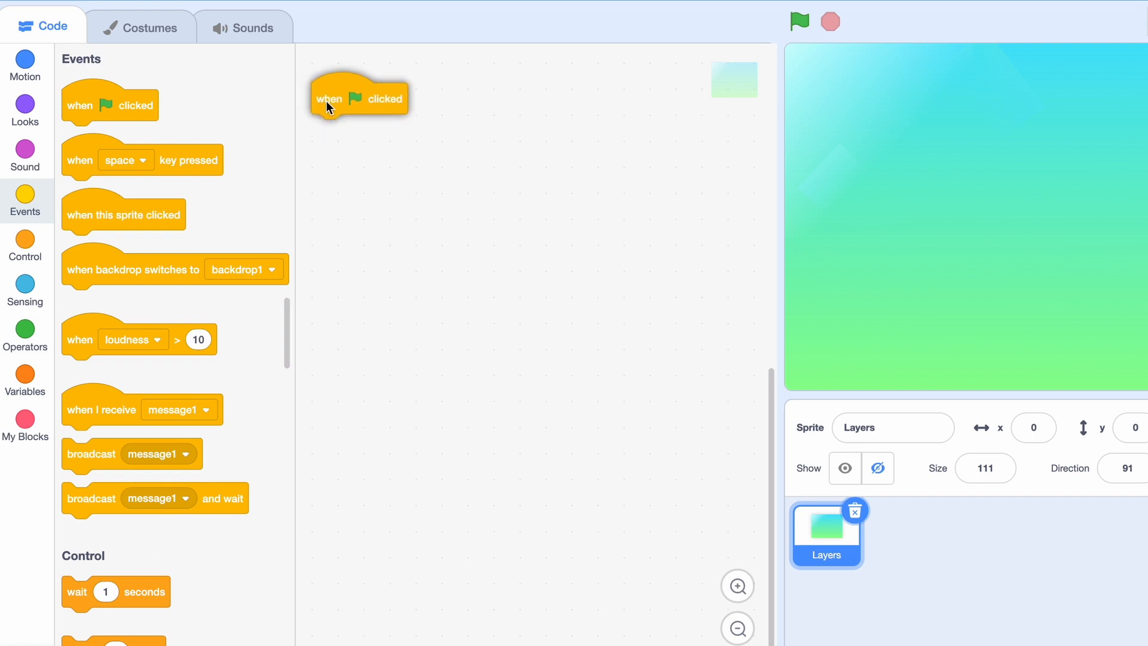
left_click(26, 419)
type("RENDER")
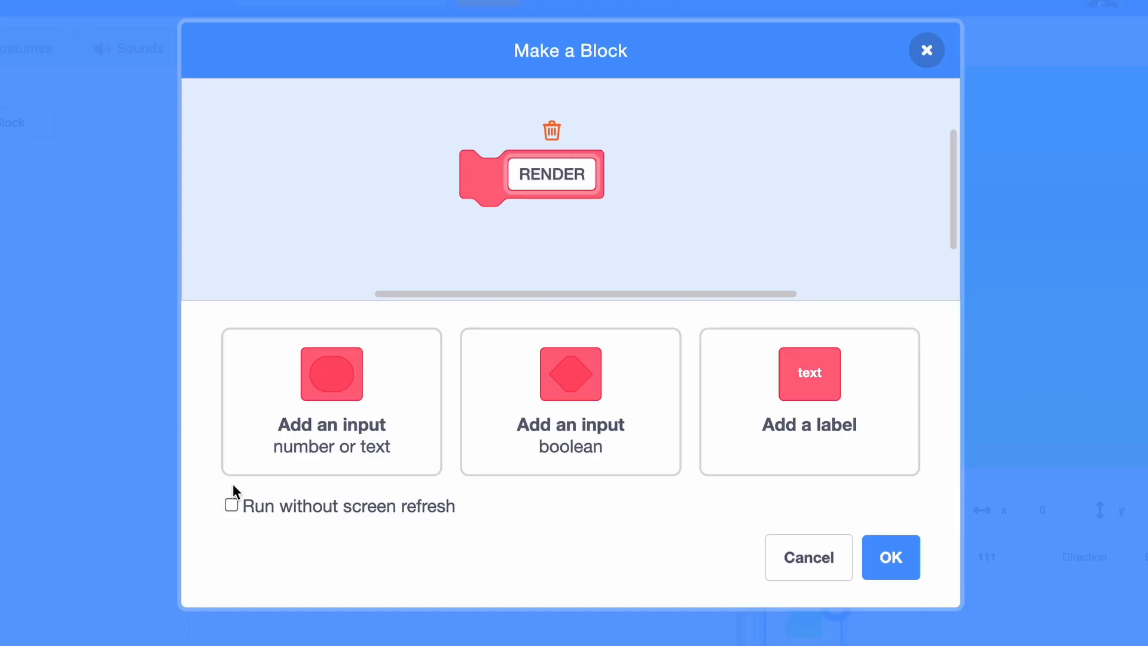
left_click(890, 557)
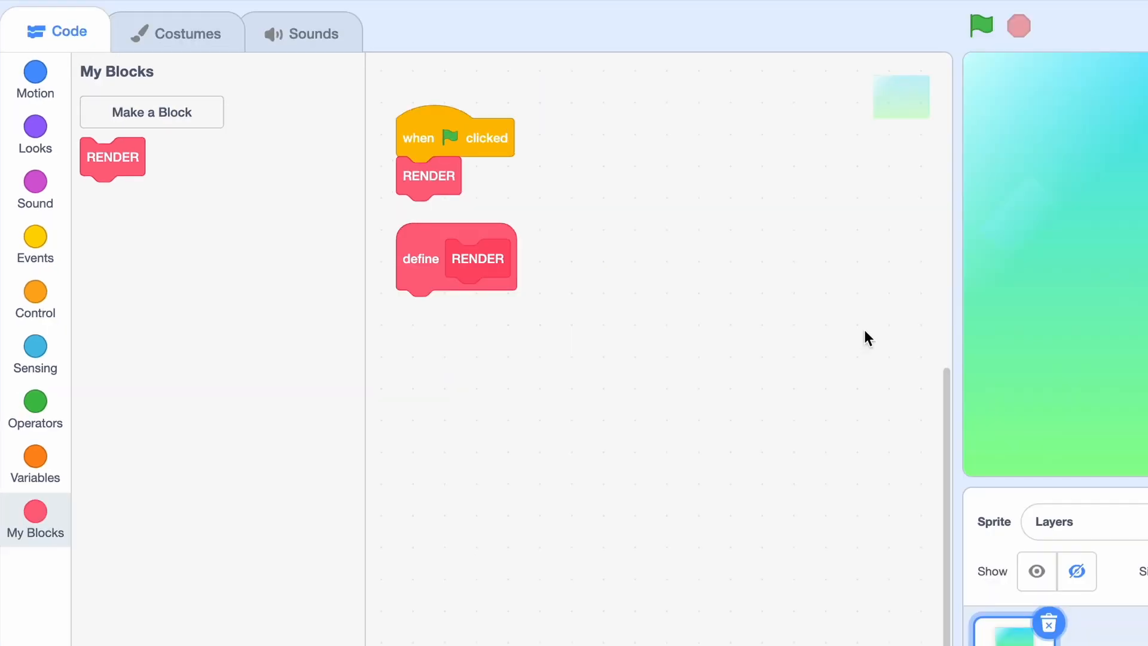
Under define RENDER, add costume 11 and go to 0,0, plus sprite-only CloneID set to 1.
left_click(35, 136)
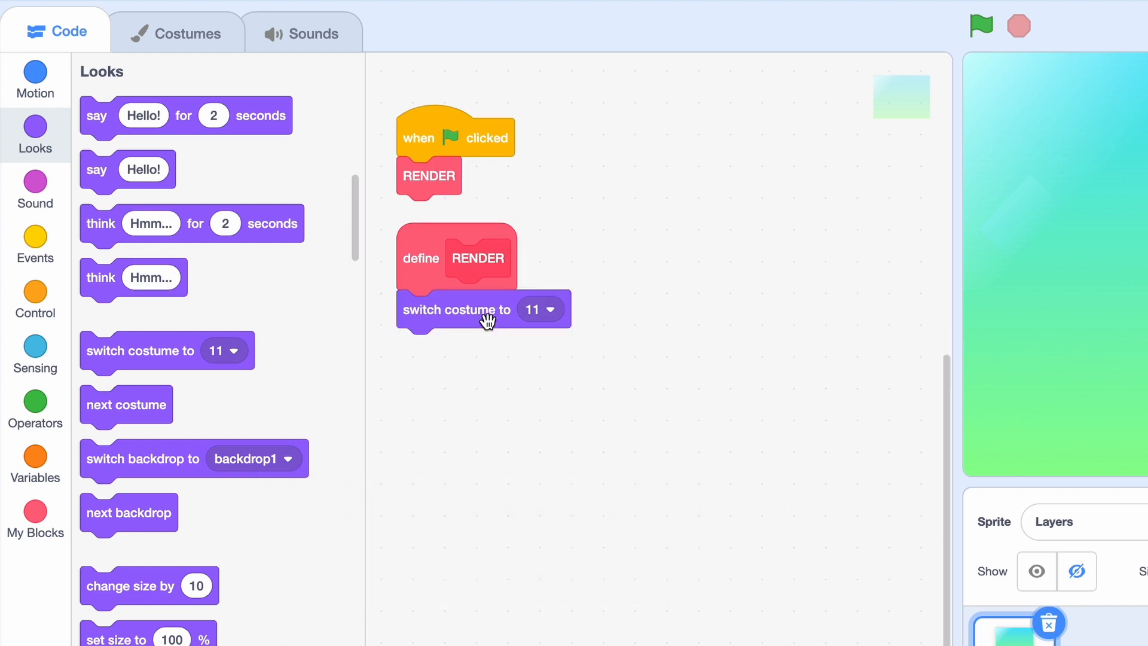
mouse_move(459, 300)
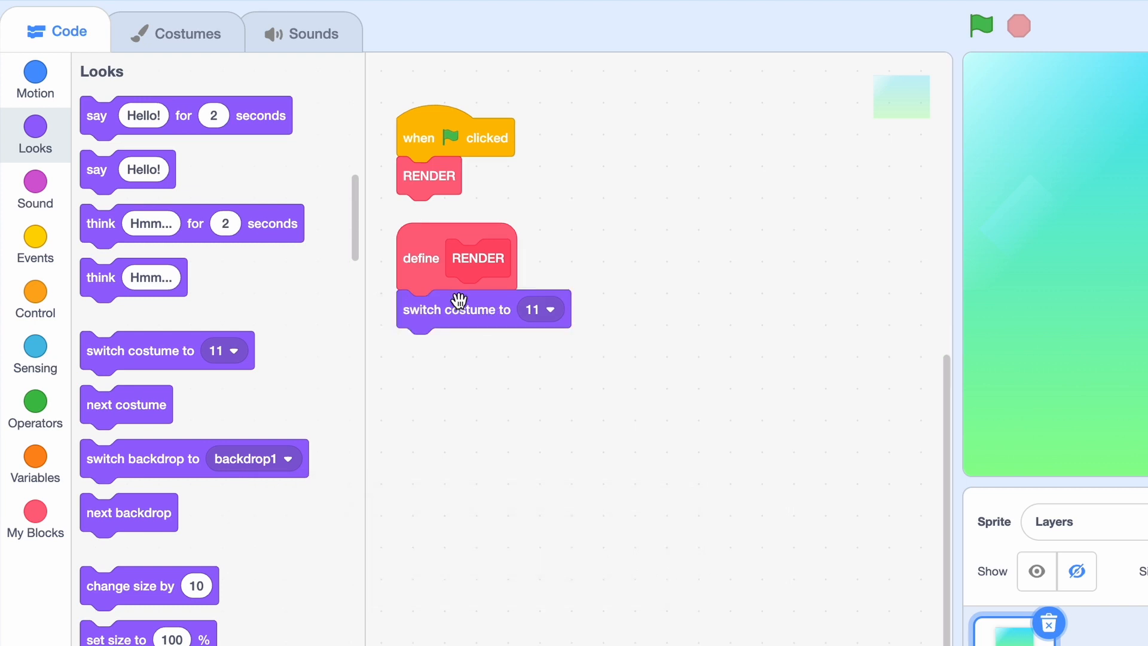
left_click(35, 79)
type("C")
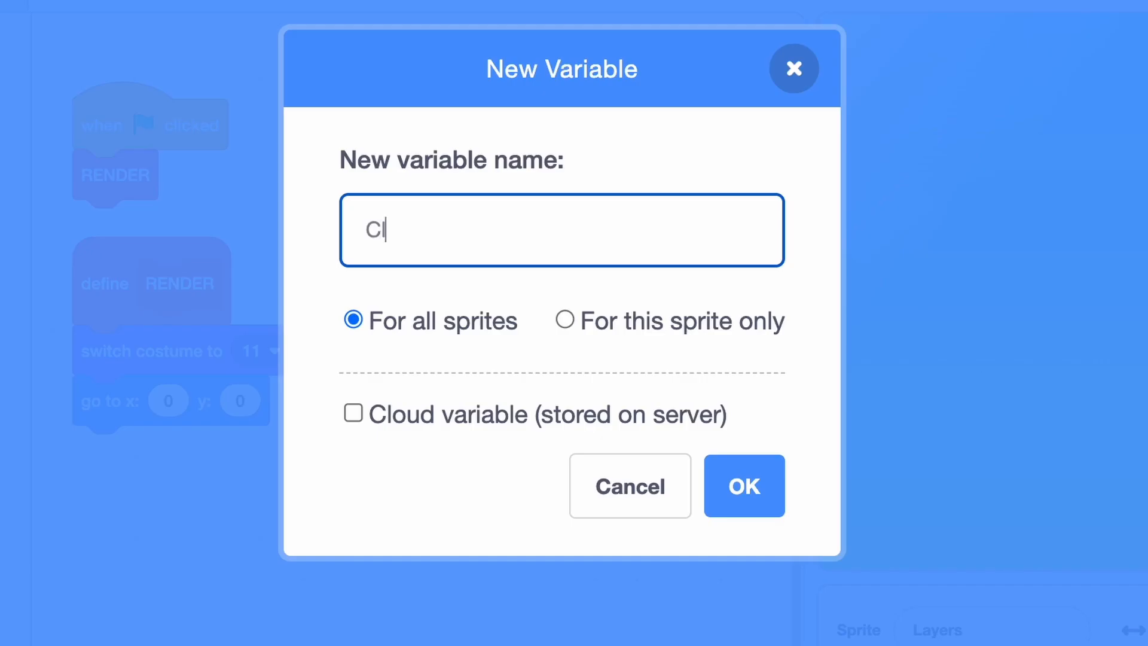
left_click(565, 320)
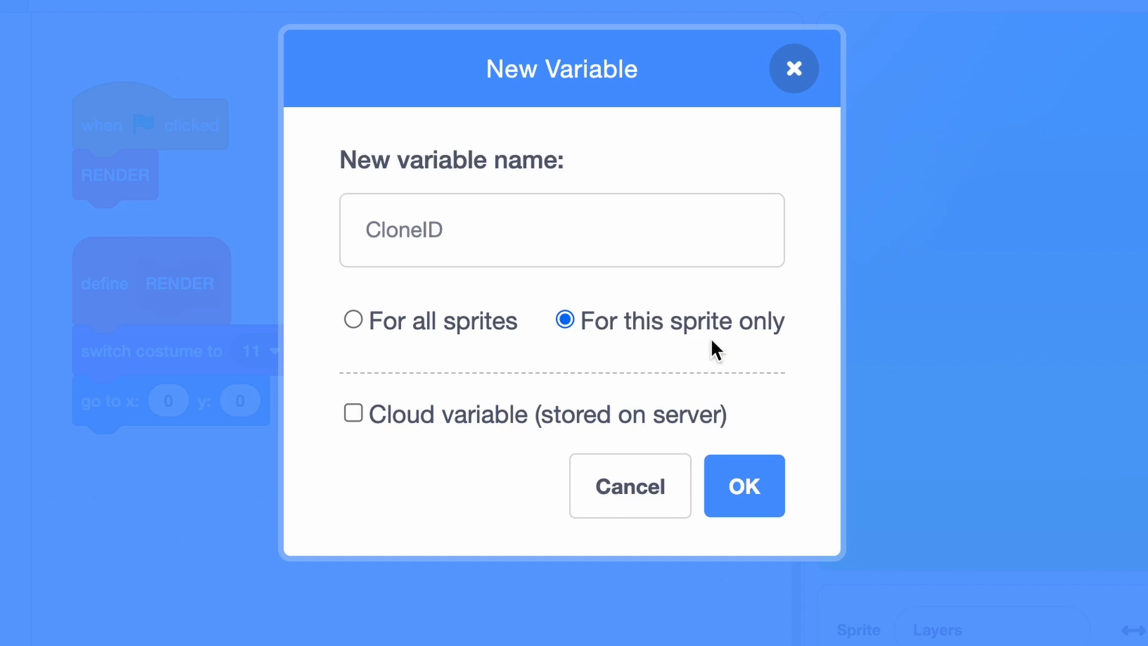
left_click(743, 485)
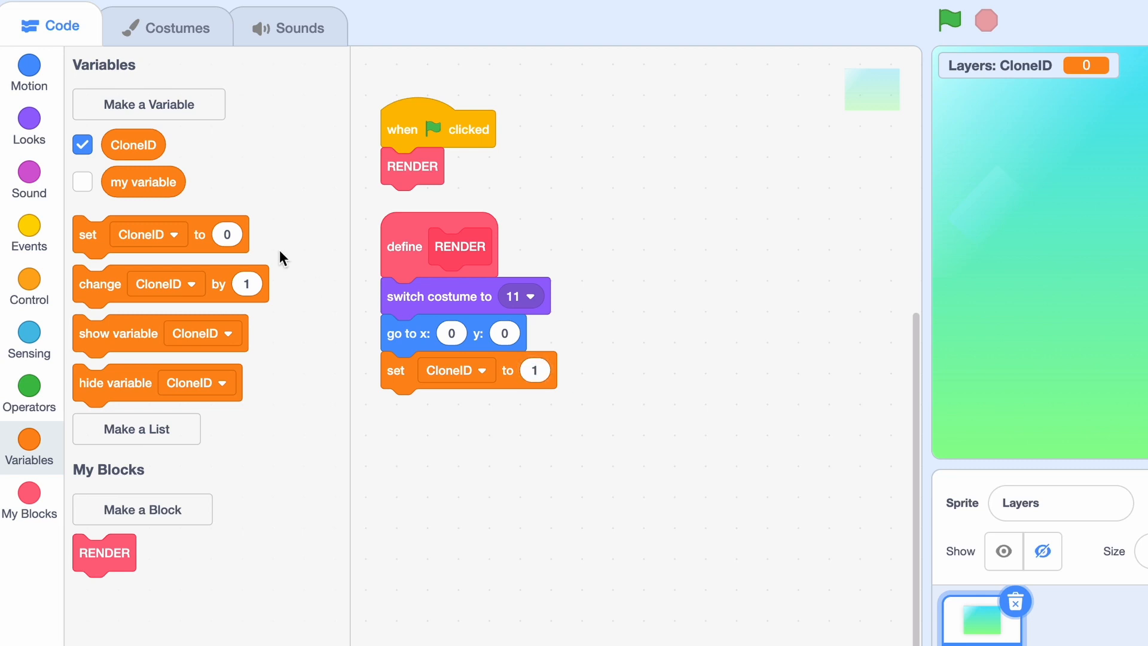
In the repeat loop, switch to costume number minus 1, change CloneID by 1, and hide CloneID readout.
left_click(30, 282)
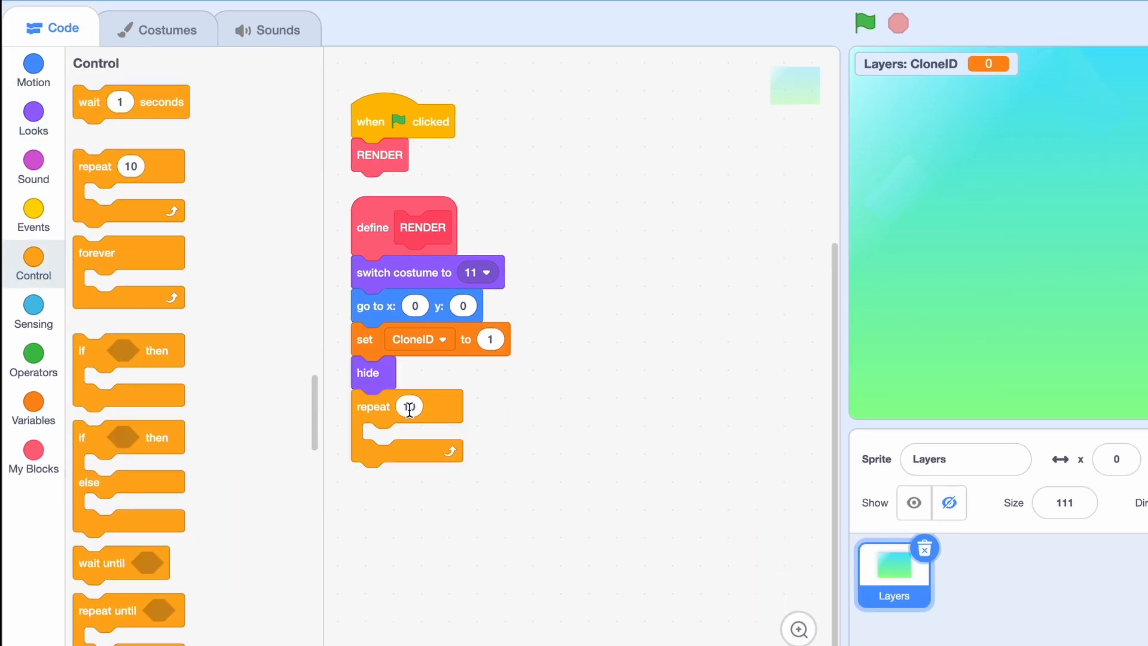
left_click(149, 29)
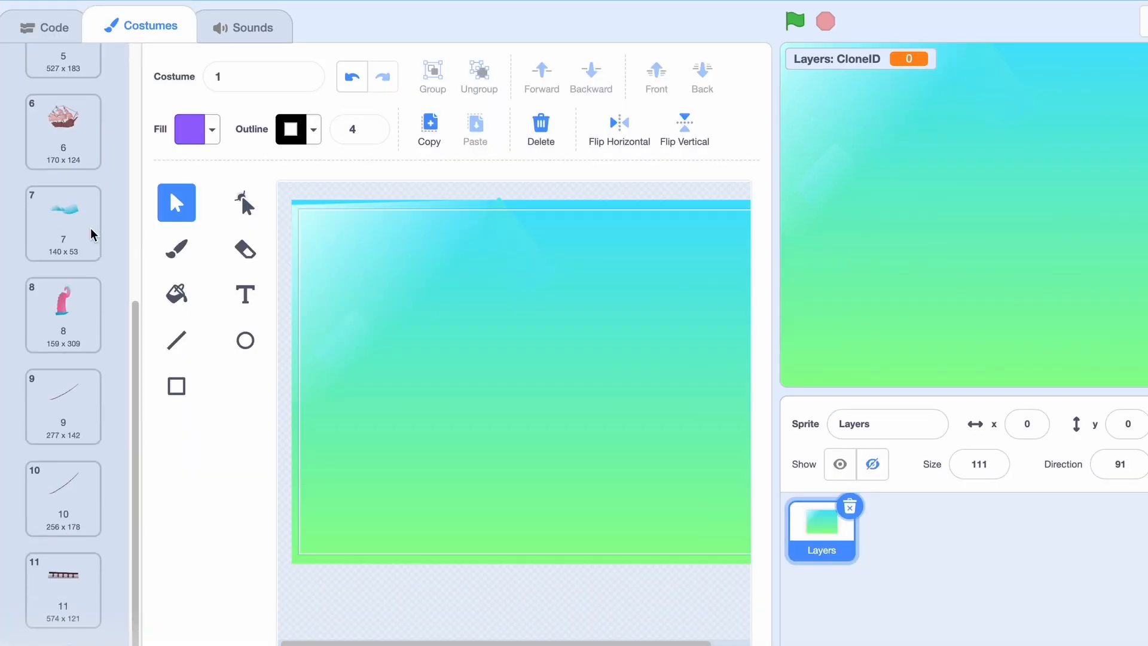
mouse_move(20, 563)
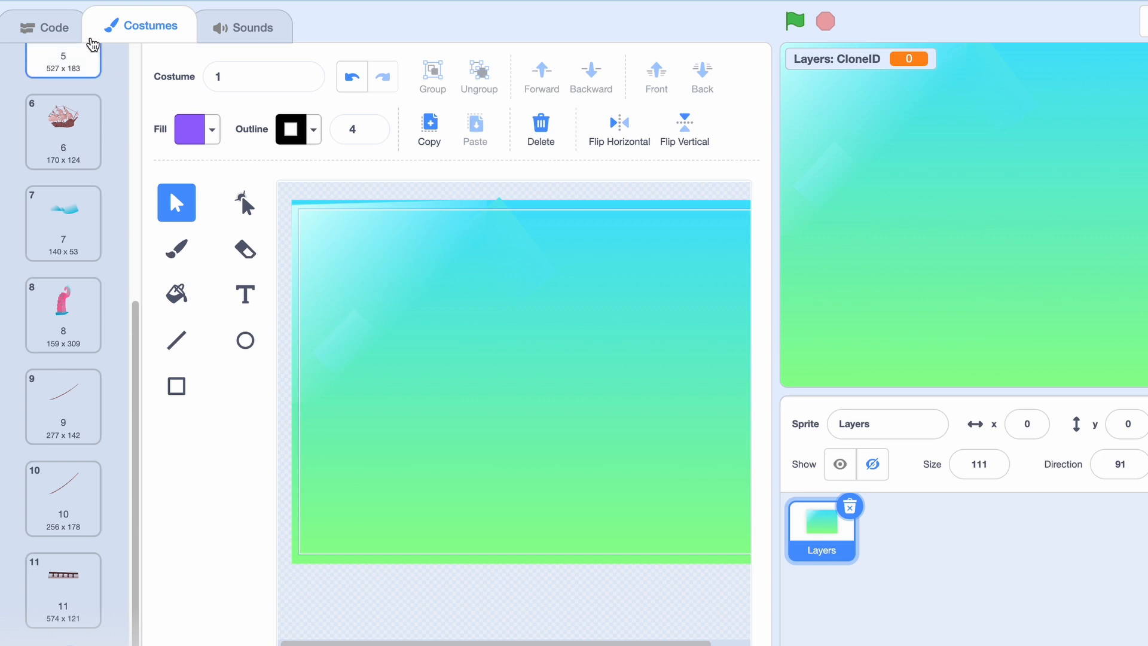
left_click(52, 27)
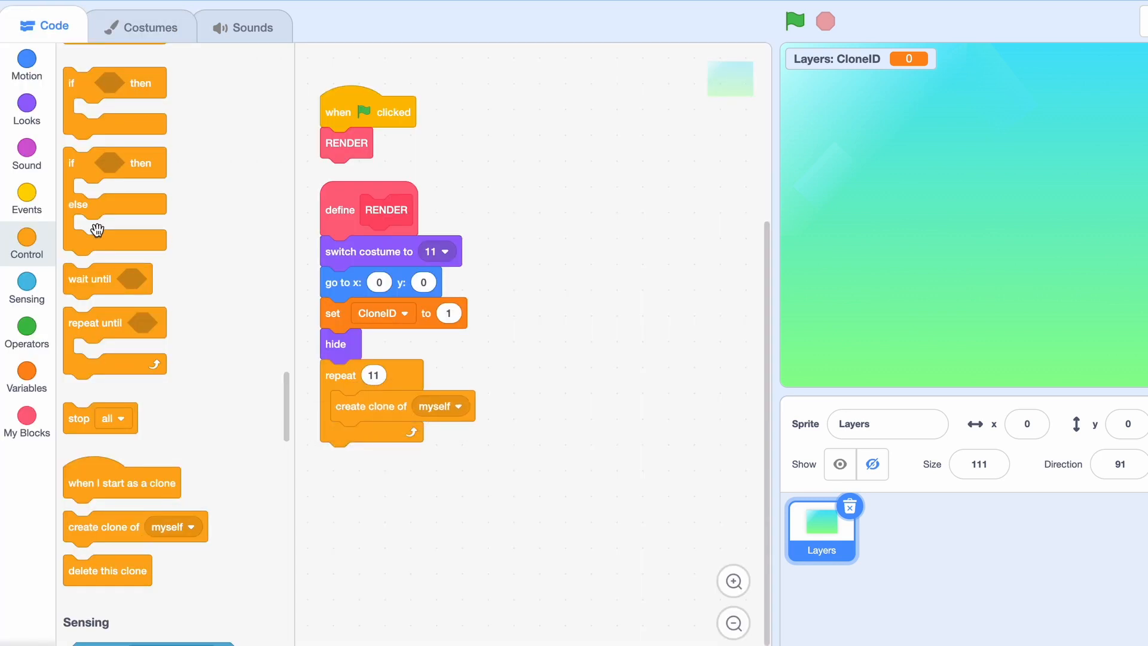
left_click(26, 108)
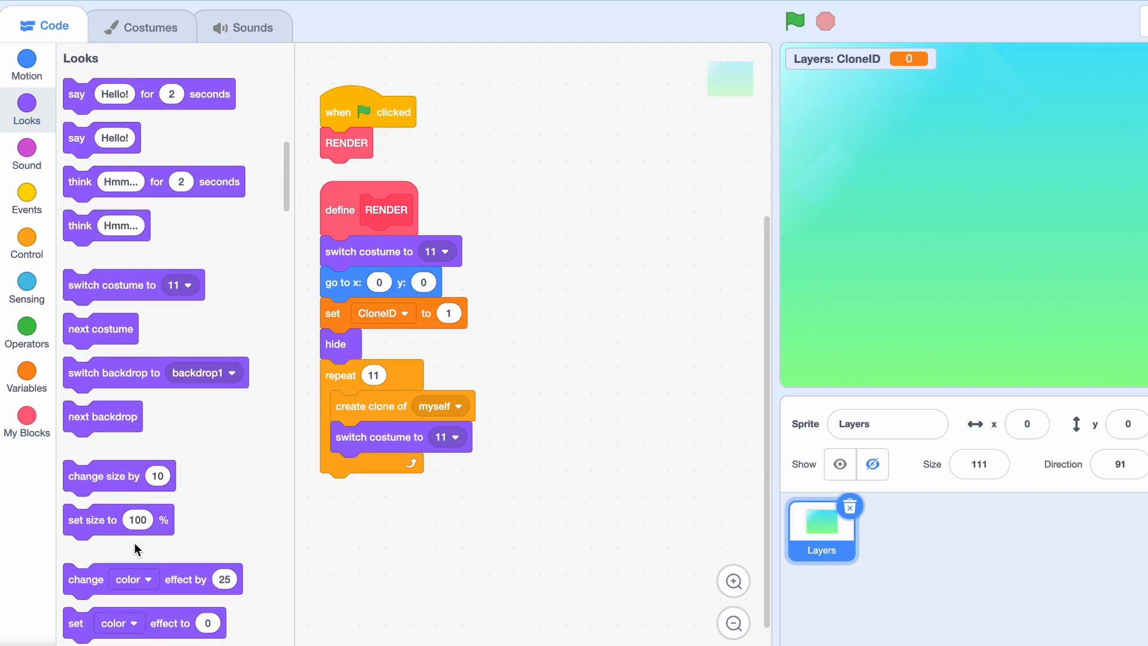
scroll("down", 3)
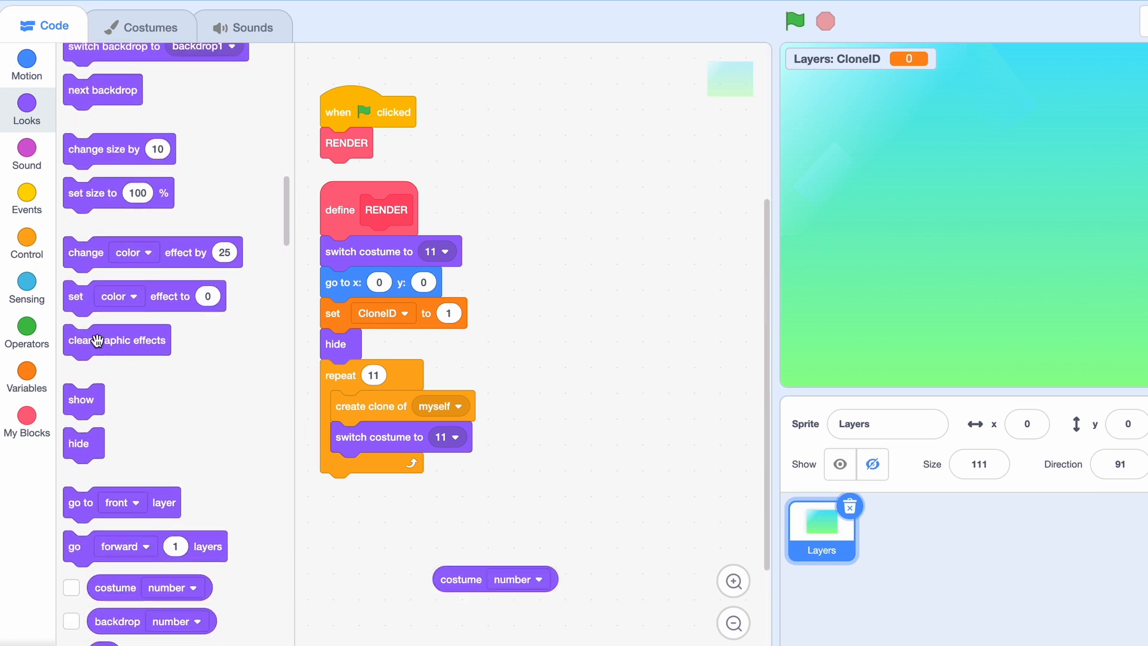
left_click(27, 332)
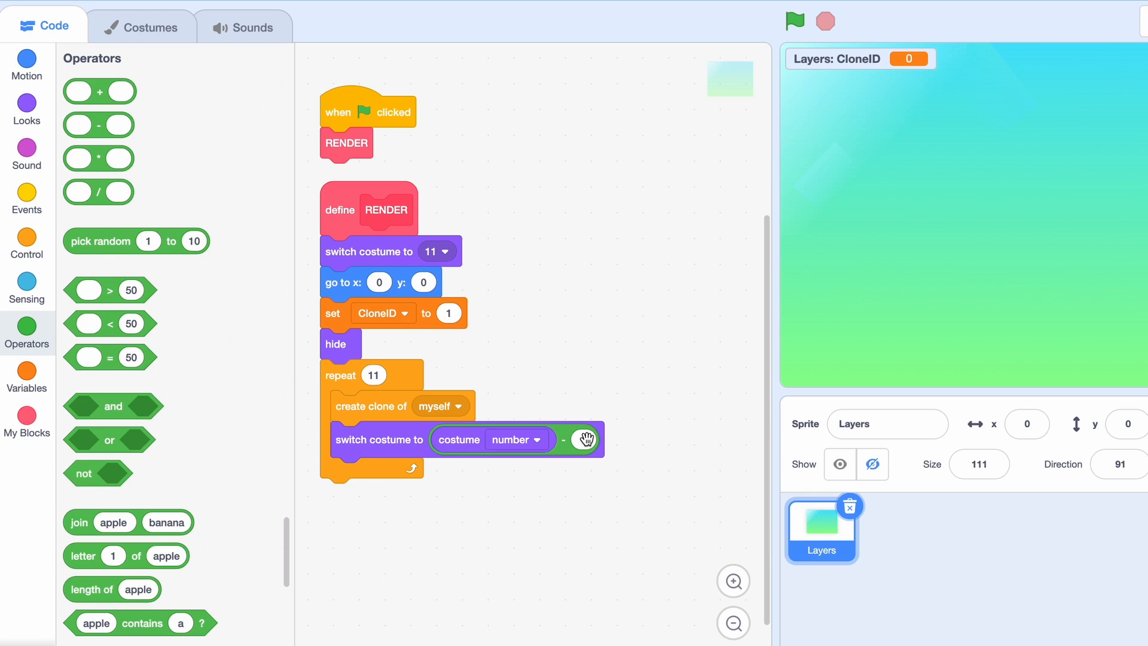
left_click(26, 378)
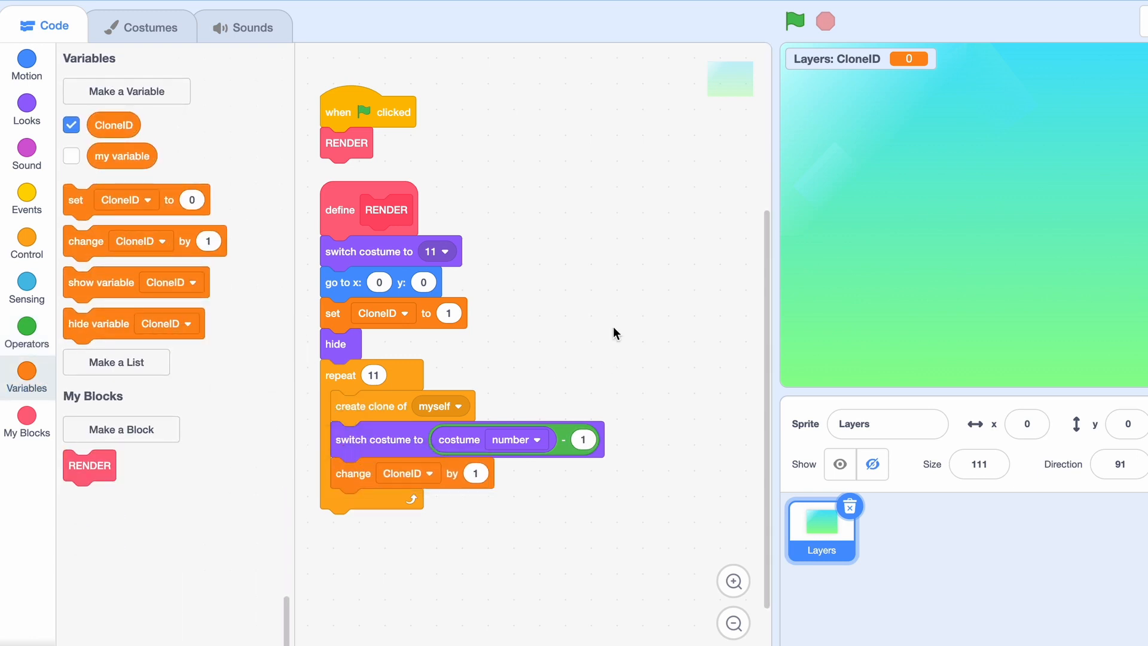
left_click(71, 124)
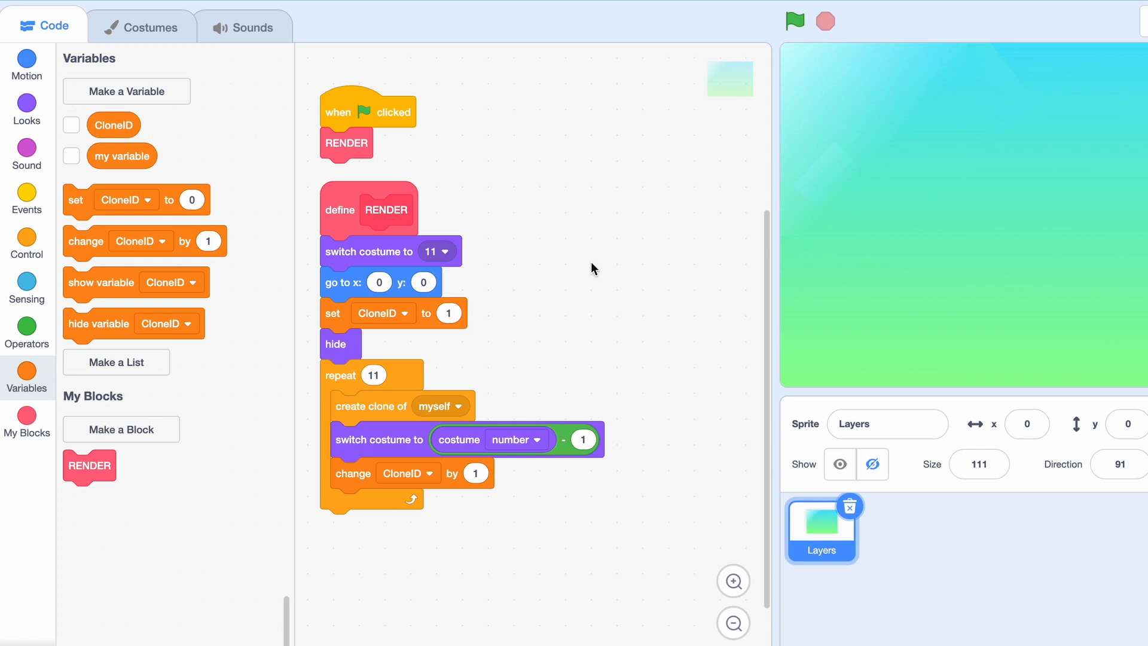
Build a 'when I start as a clone' script: go to back layer, show, set CloneID to CloneID.
left_click(27, 244)
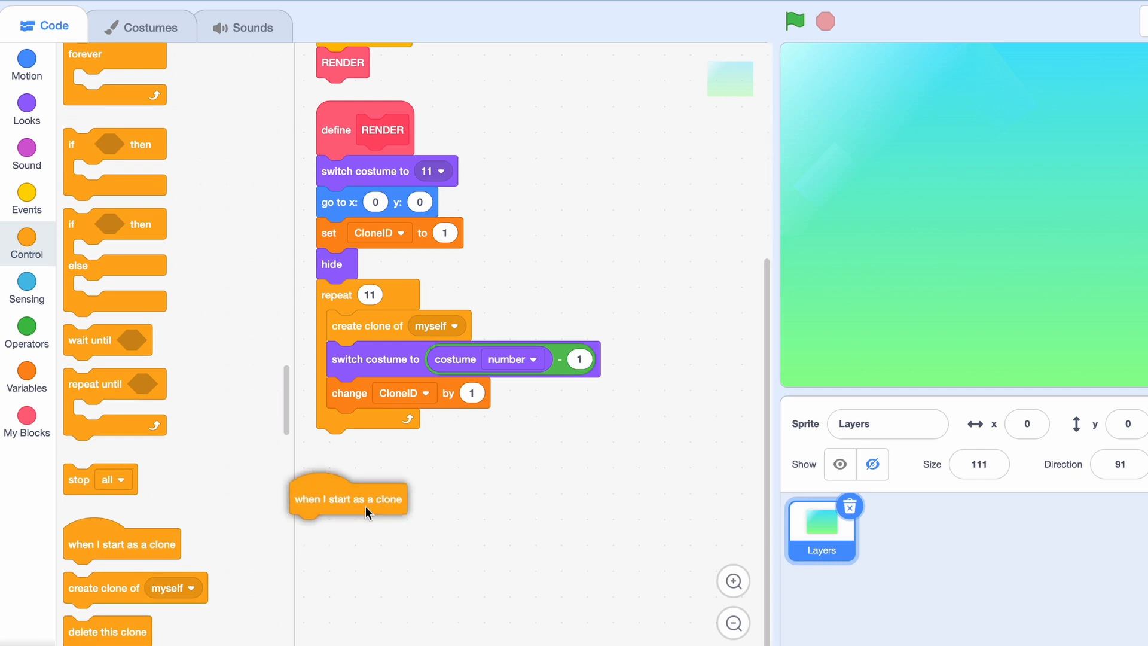
left_click(26, 110)
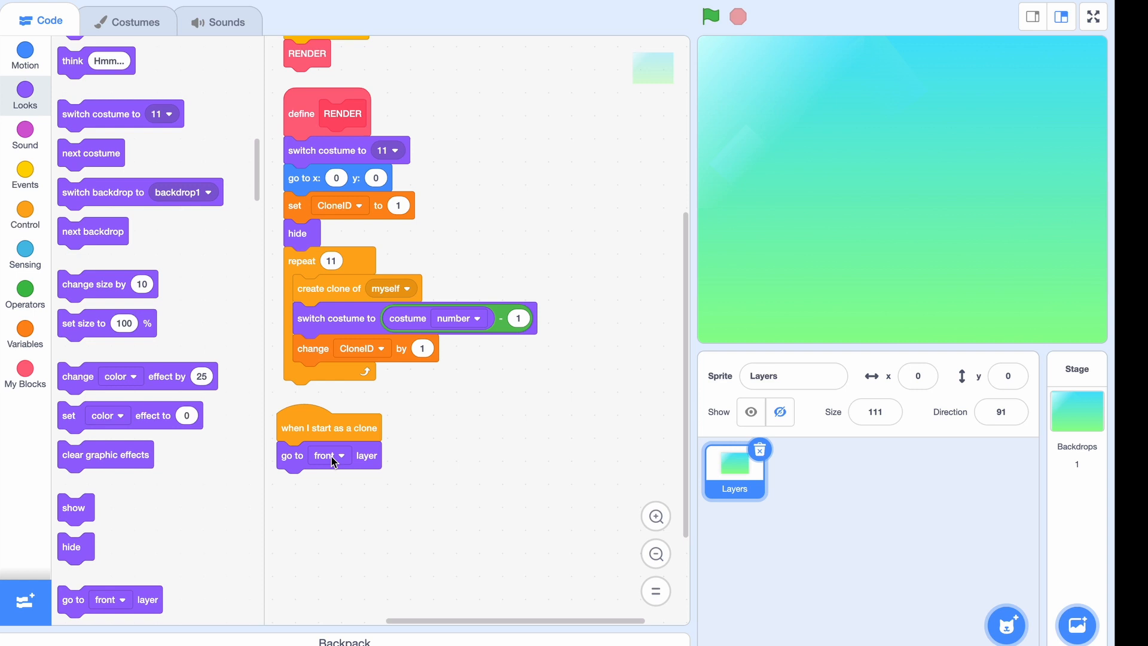
left_click(327, 455)
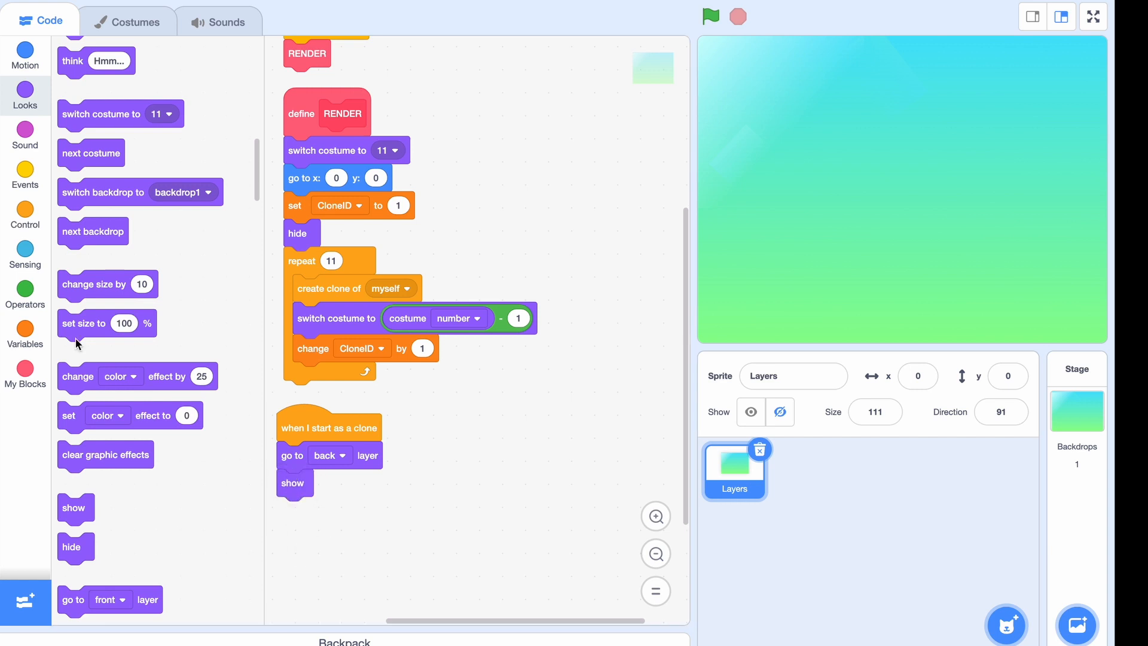
left_click(24, 330)
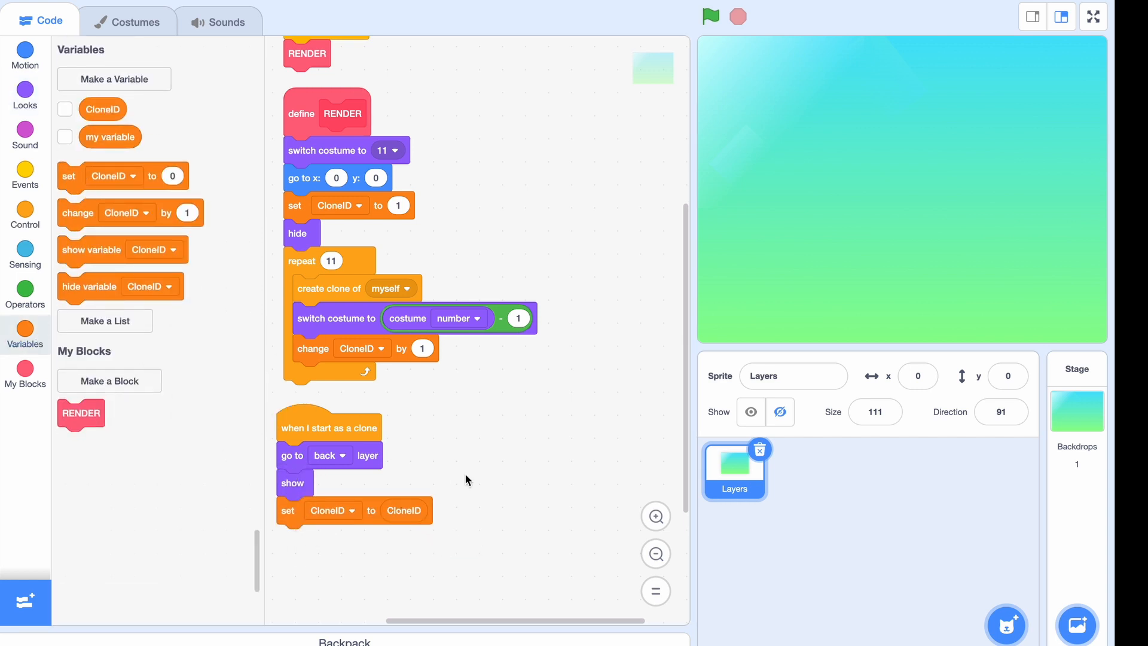
mouse_move(510, 460)
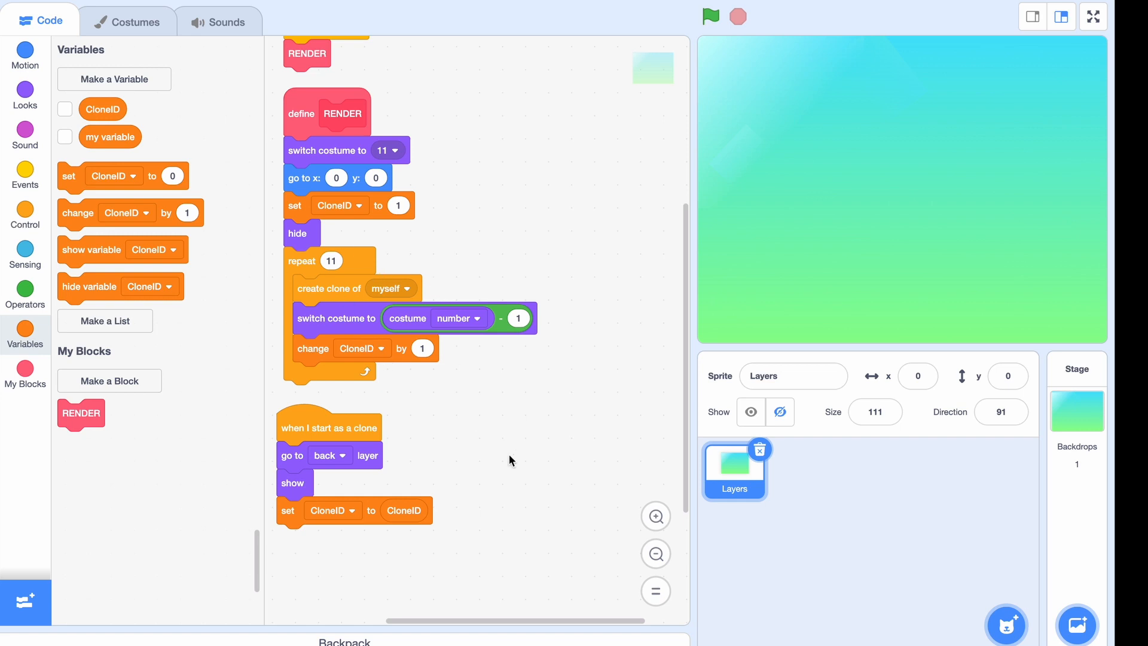
left_click(24, 215)
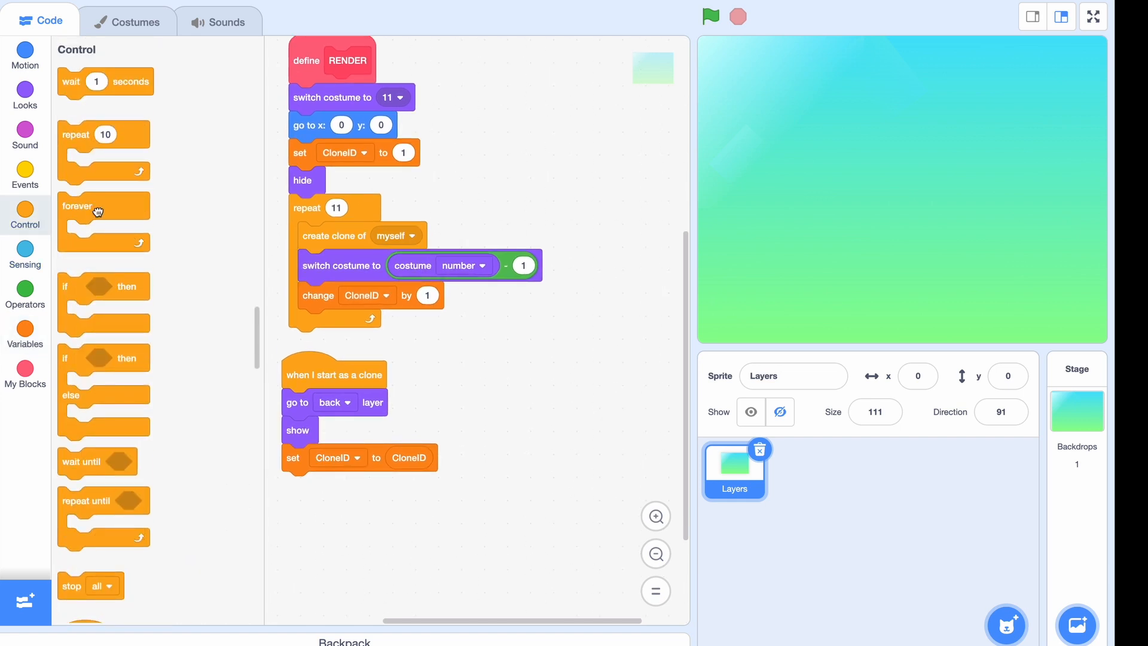
Add a forever 'go to x:0 y:0' loop and two '/ (CloneID * 5)' operators, then go fullscreen.
left_click(25, 58)
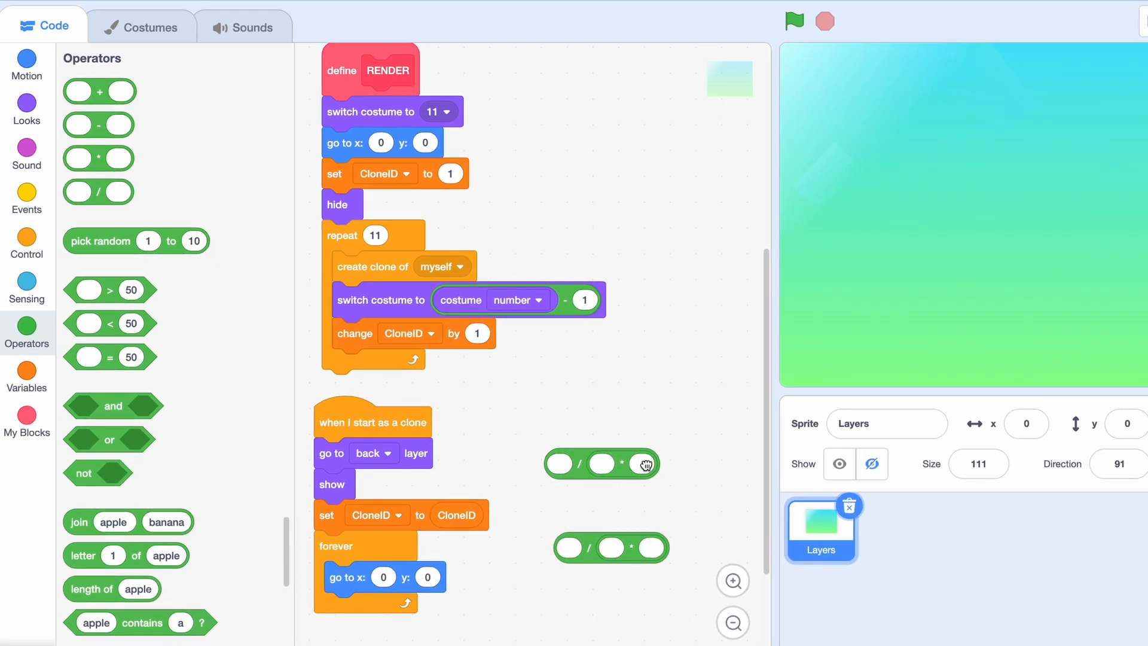
left_click(27, 377)
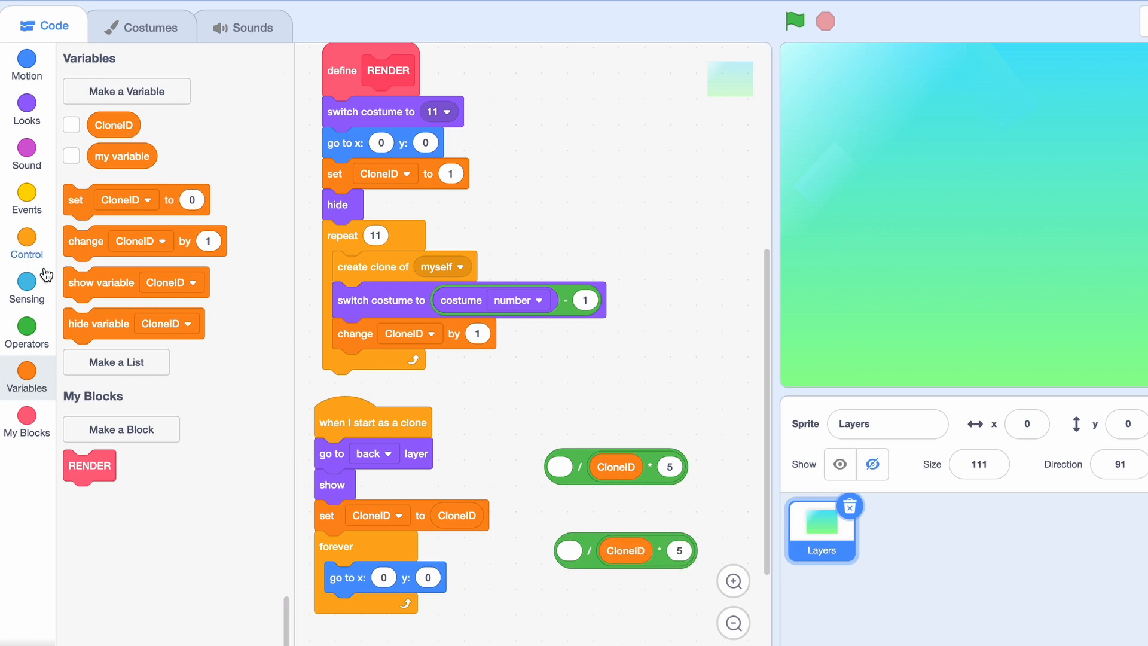
left_click(26, 284)
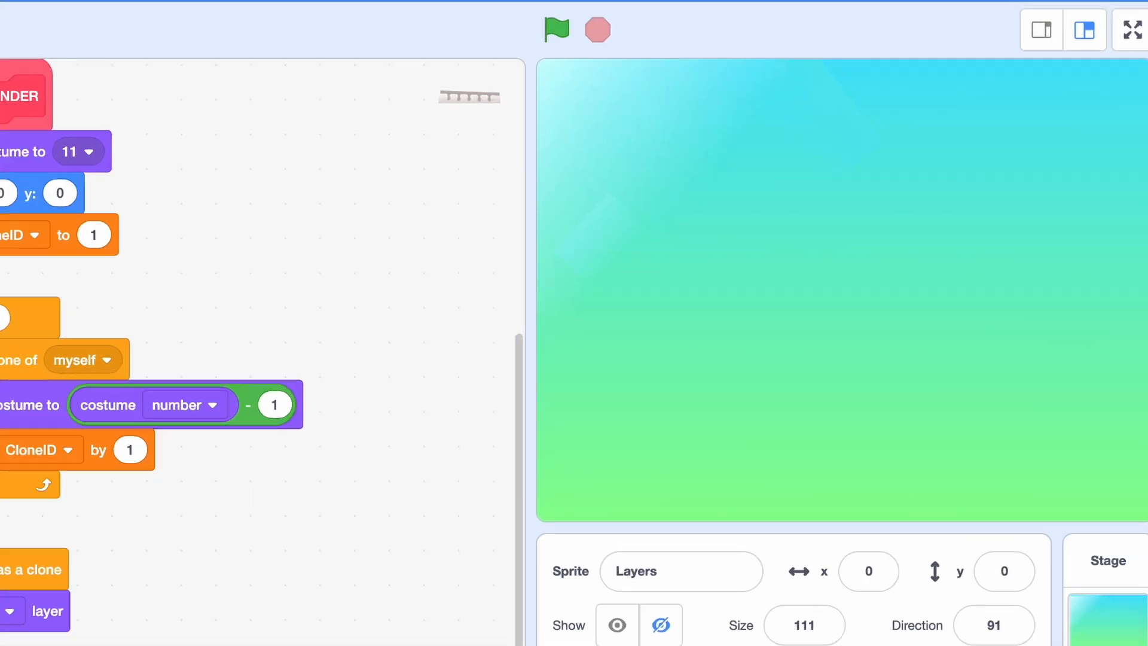
left_click(1130, 30)
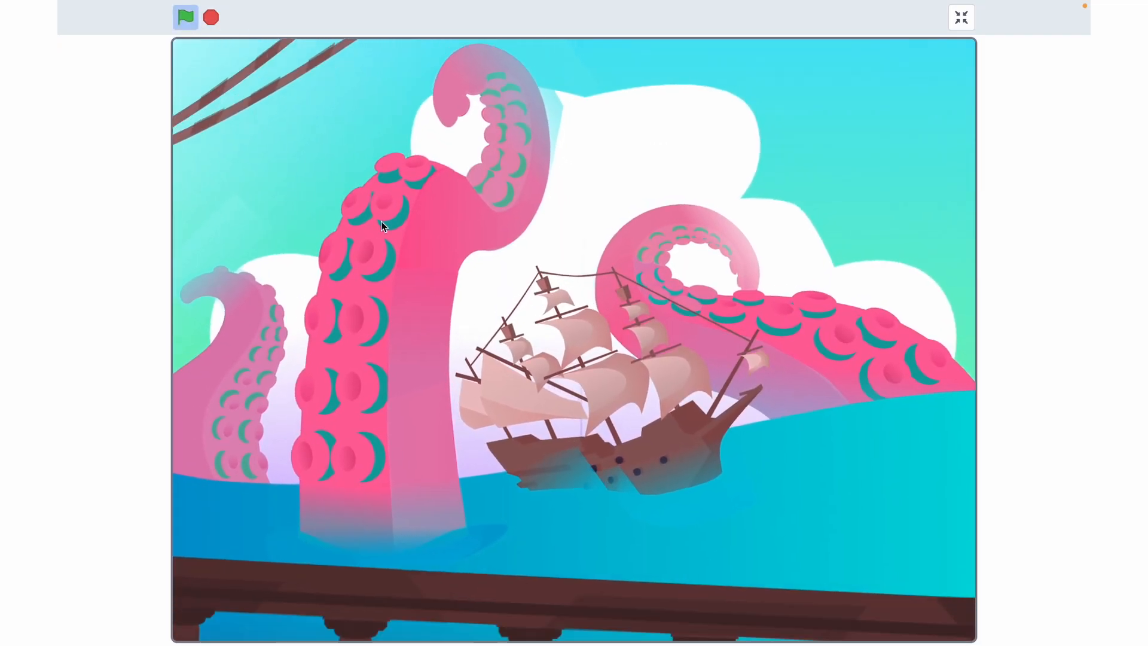